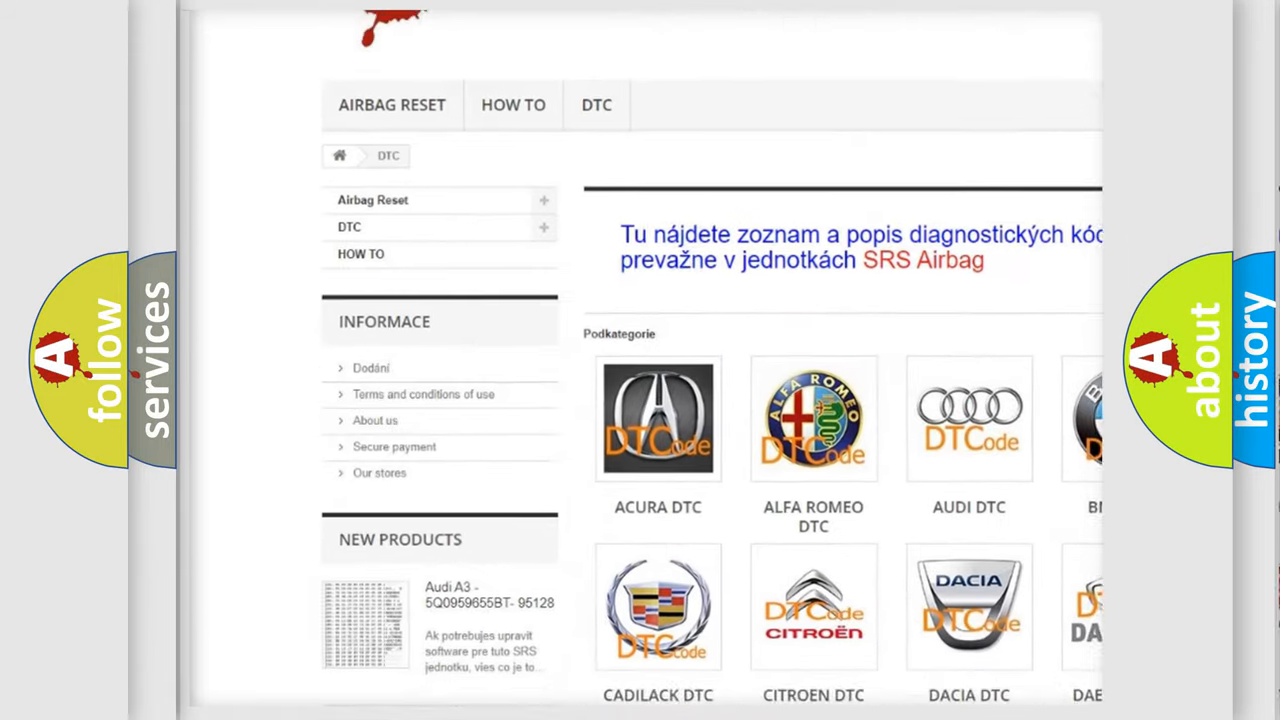
- Complete the Code field to read P0174 for make Audi in the DTC viewer
scroll("down", 3)
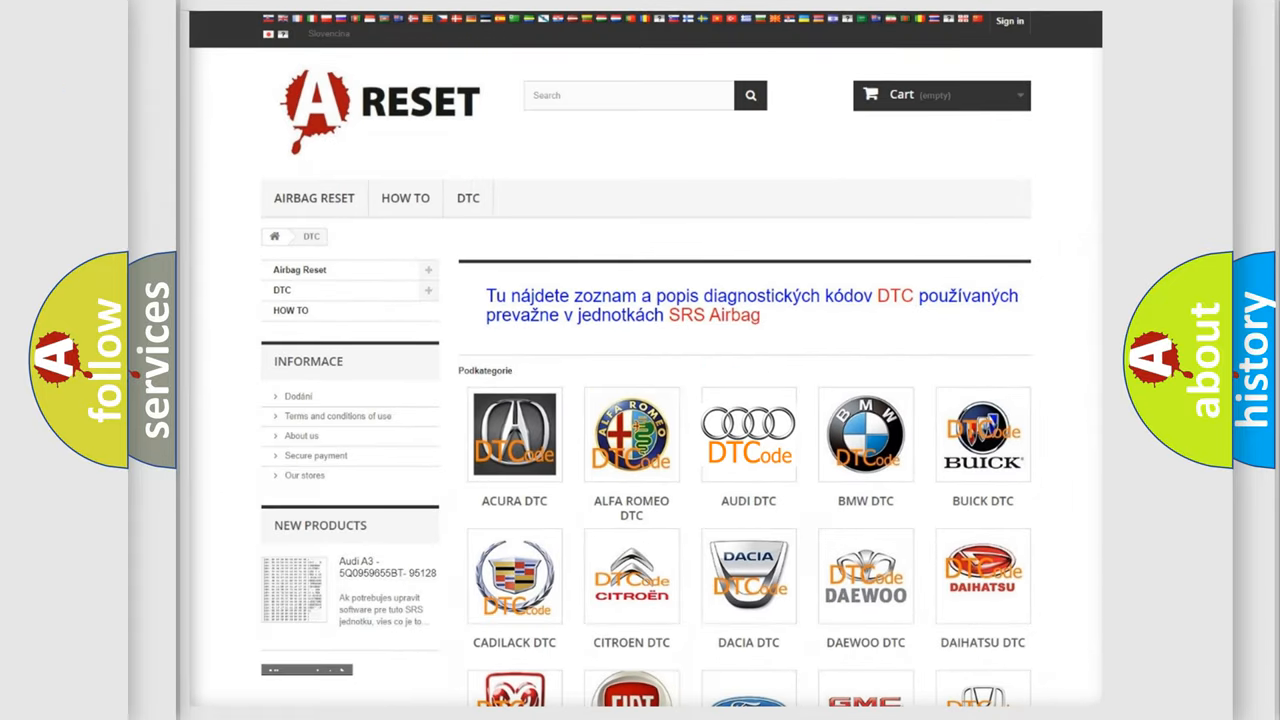
left_click(748, 434)
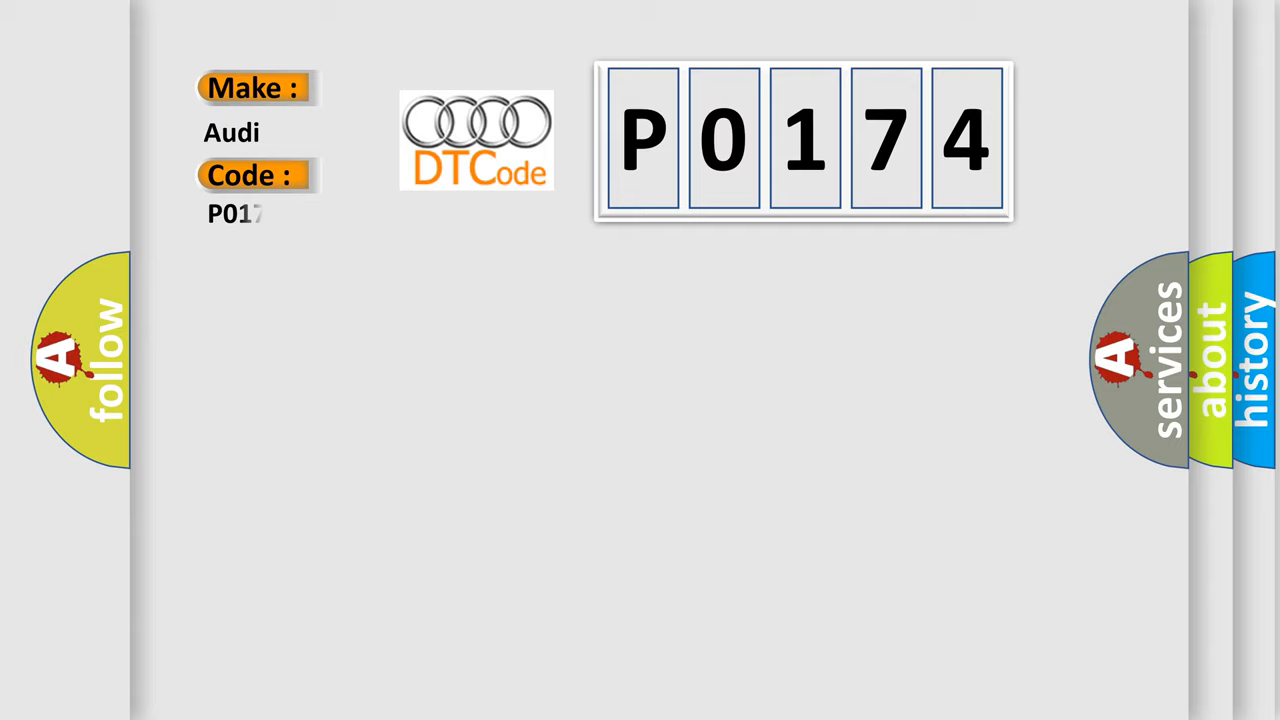
type("74")
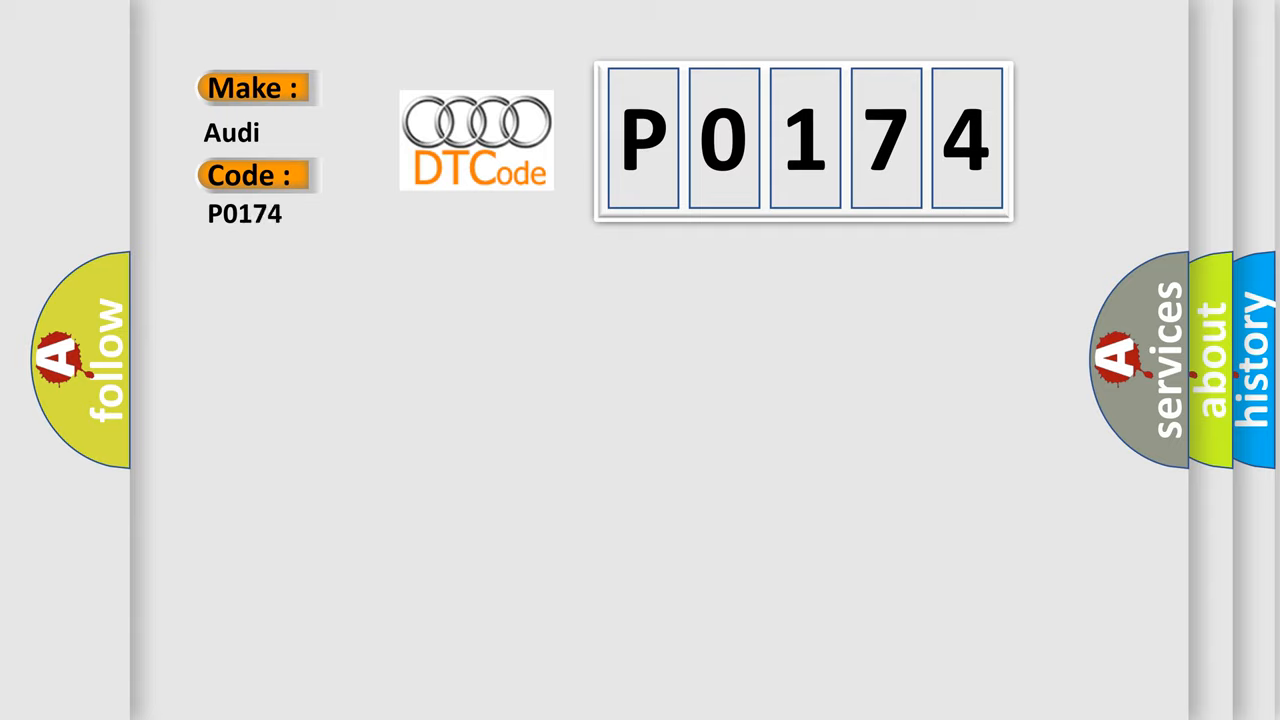